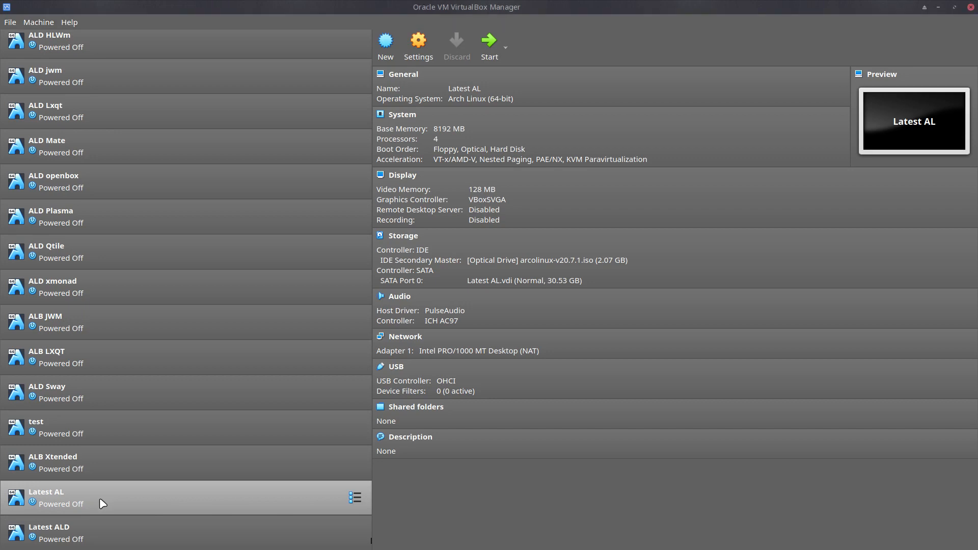
Launch the Latest AL virtual machine from the VirtualBox Manager
left_click(489, 41)
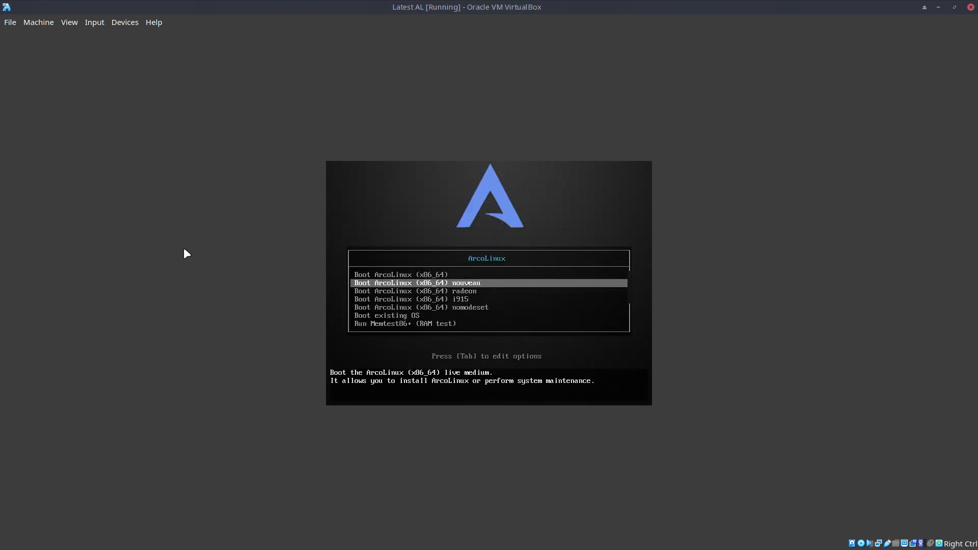
Highlight the first boot entry, Boot ArcoLinux (x86_64)
key("Up")
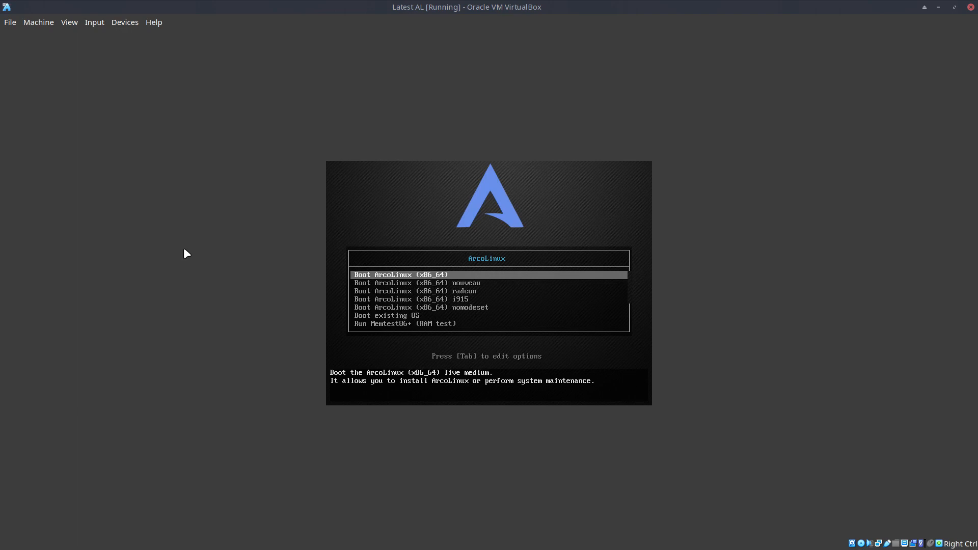
mouse_move(287, 245)
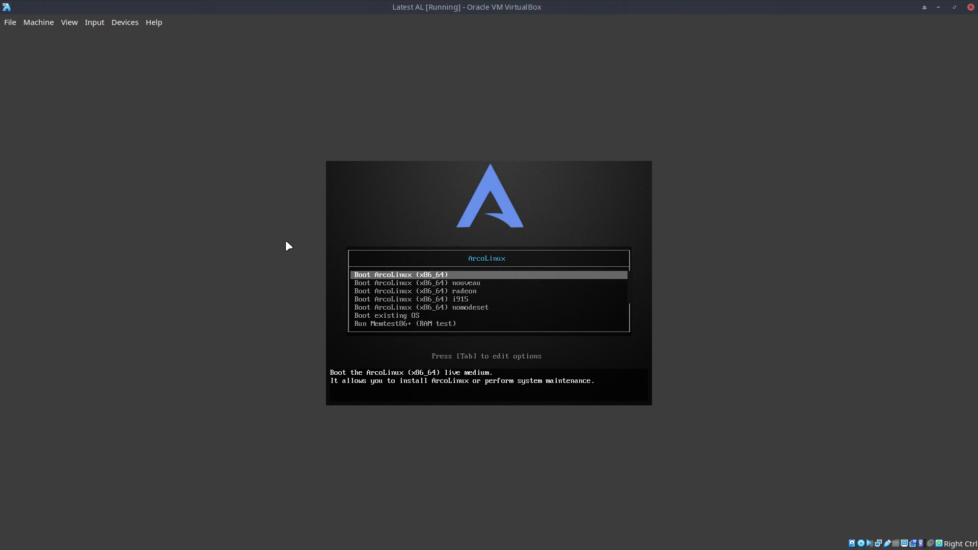
mouse_move(420, 414)
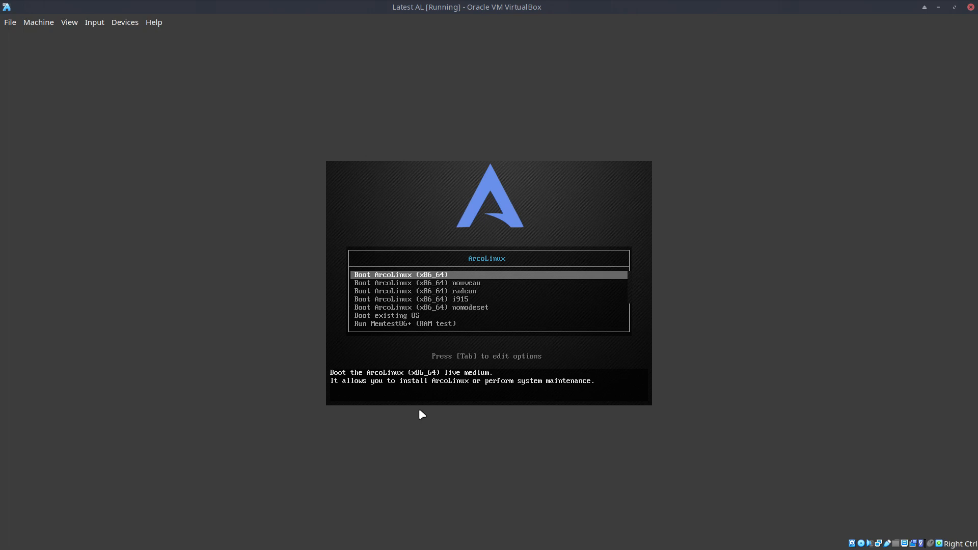
mouse_move(417, 408)
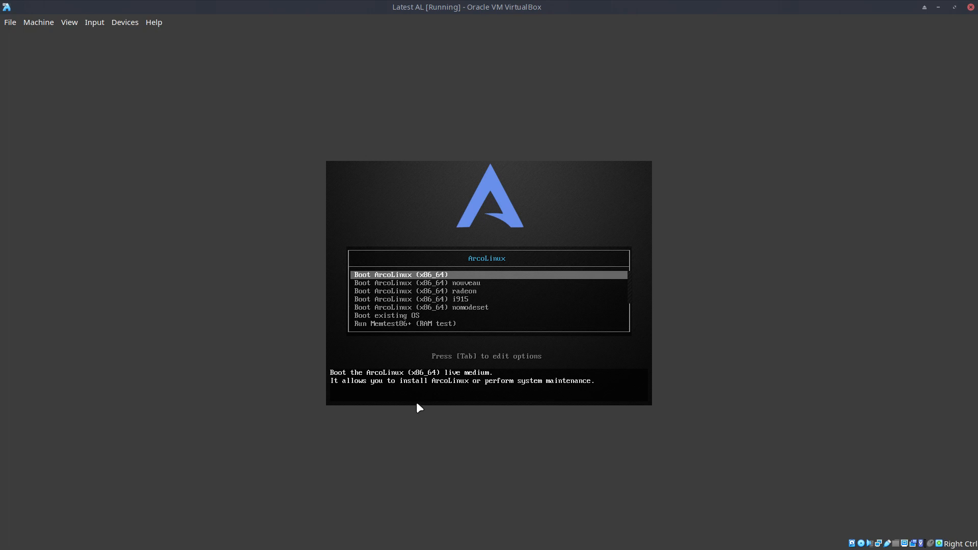
mouse_move(419, 404)
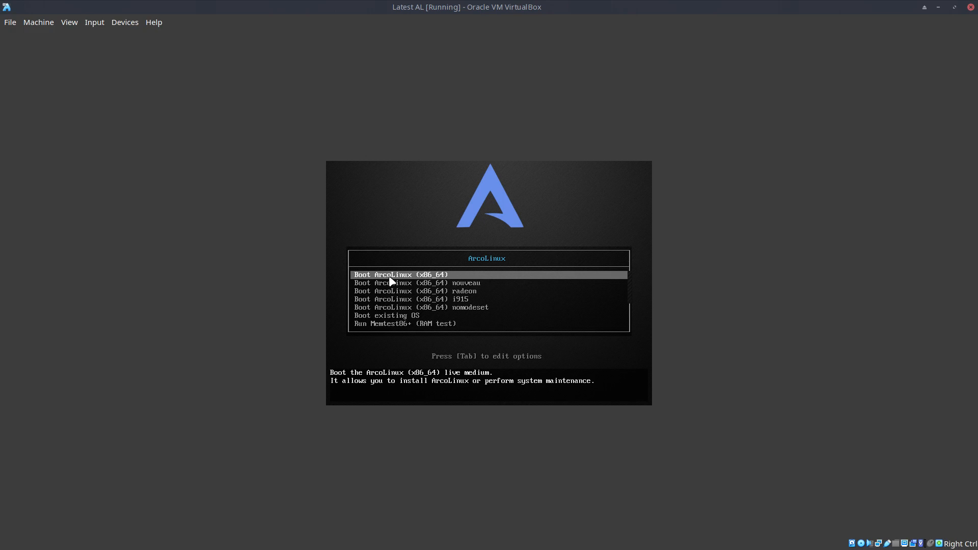
Browse the nouveau, i915 and nomodeset entries, then edit the first entry's kernel options
key("Down")
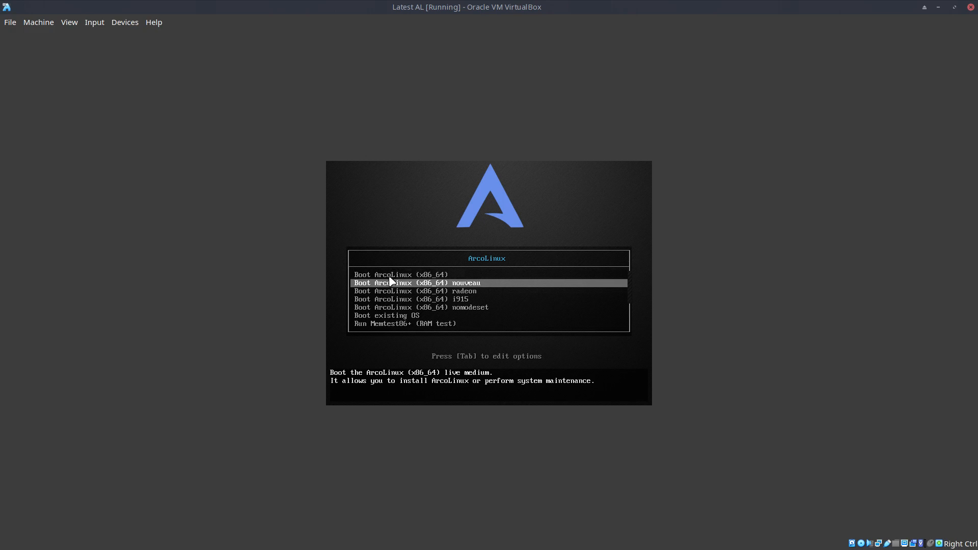
key("Down")
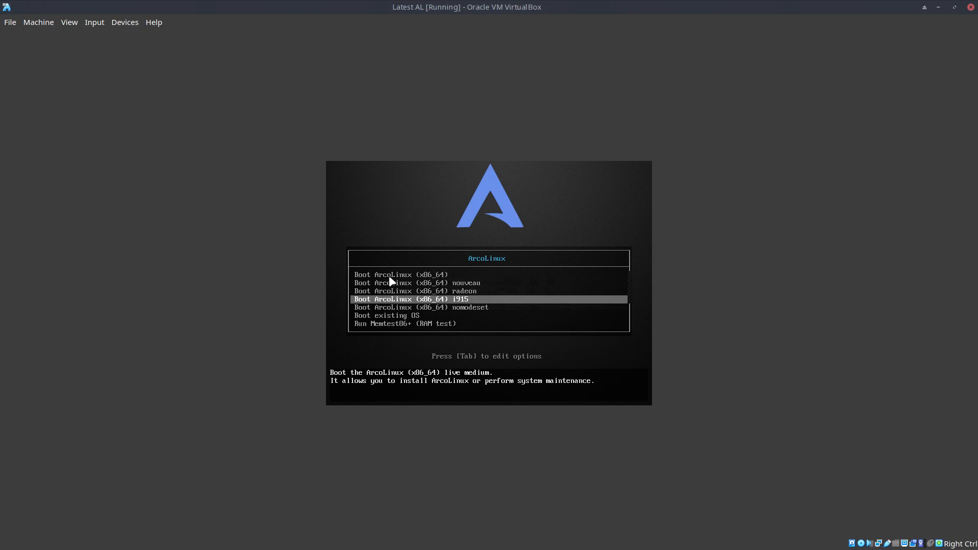
key("Down")
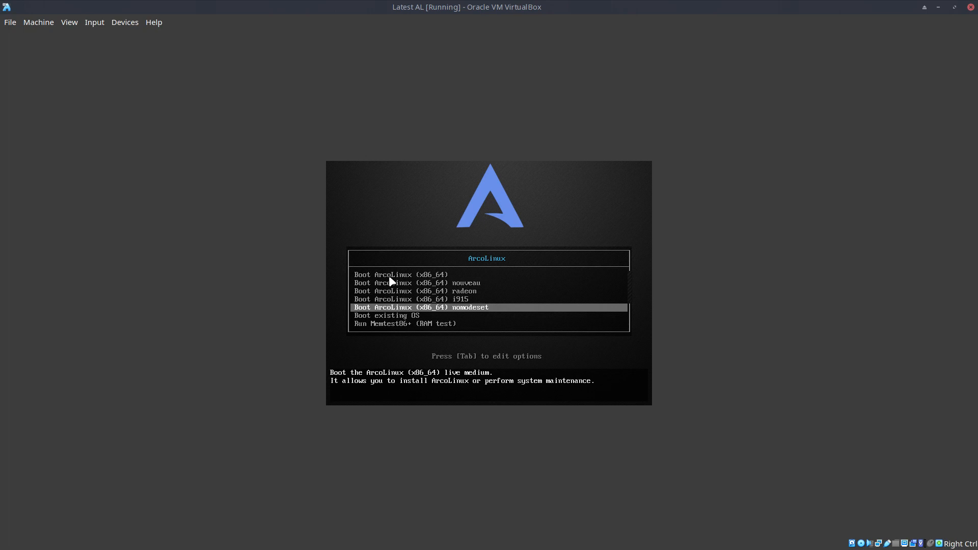
key("Up")
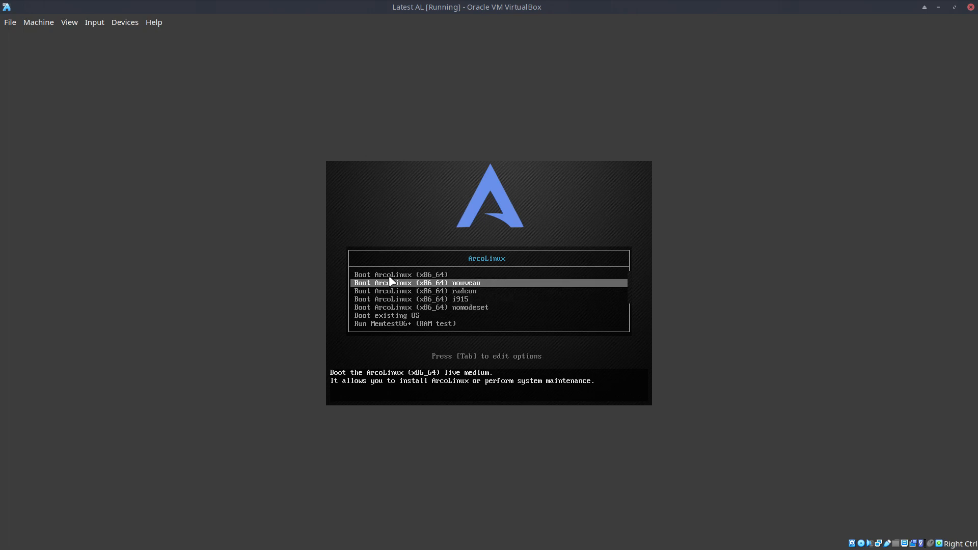
key("Up")
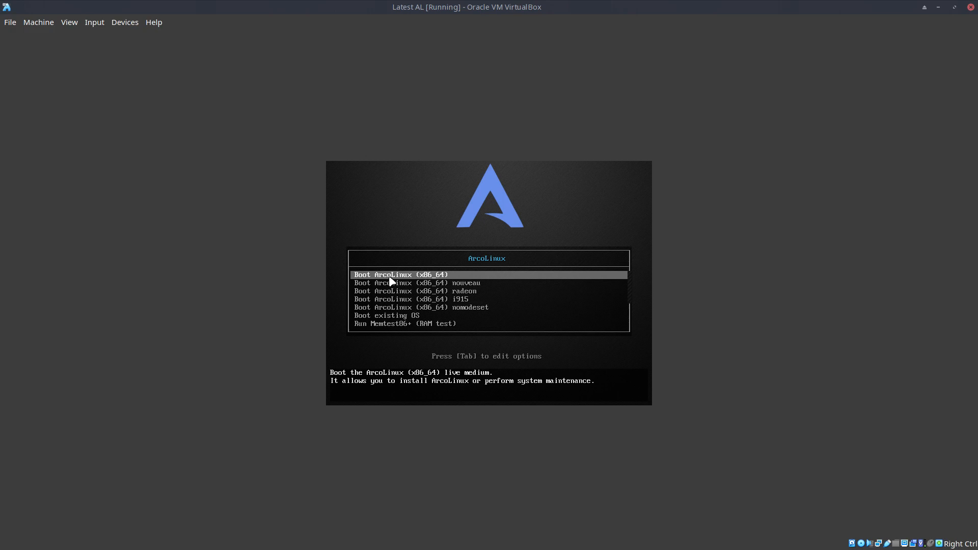
key("Tab")
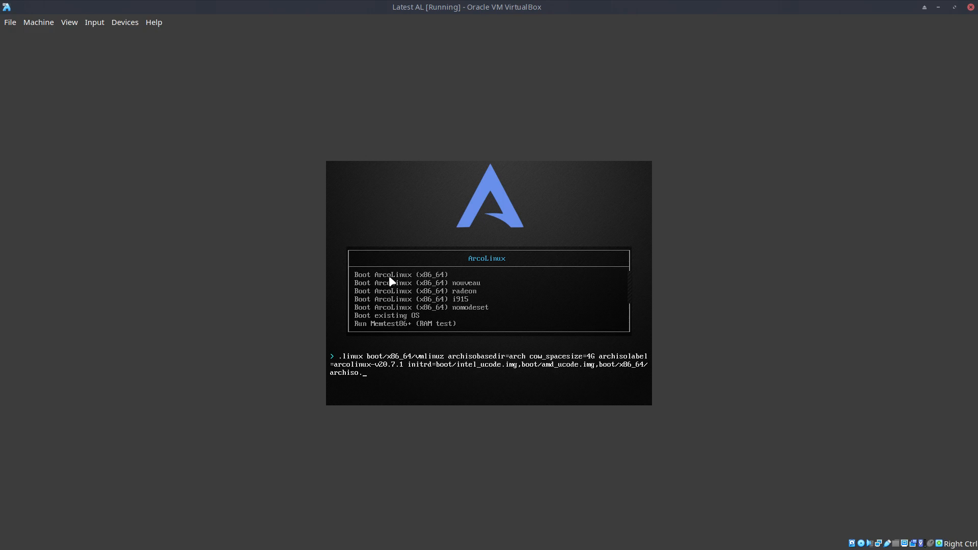
Try and undo trailing text on the archiso.img options line, then exit to the menu
type("iso")
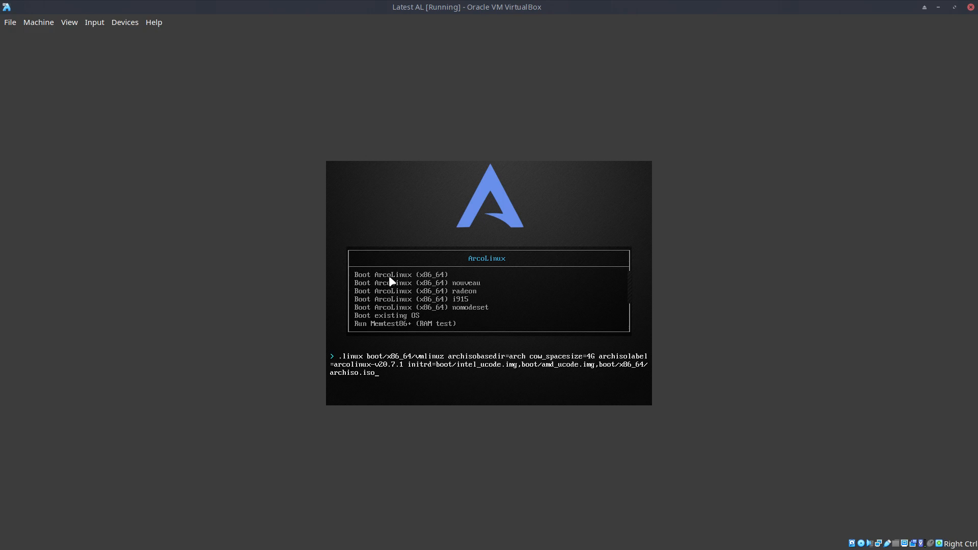
key("BackSpace")
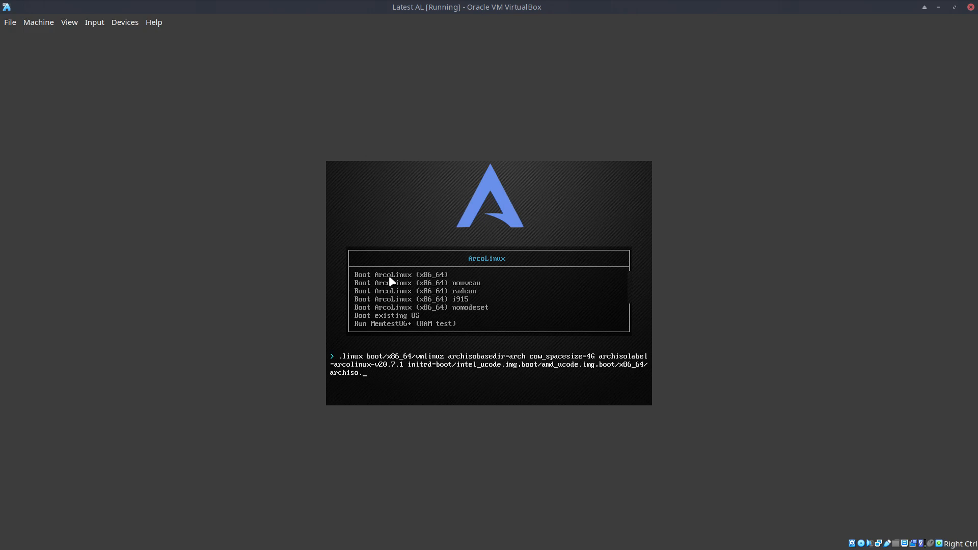
type("img")
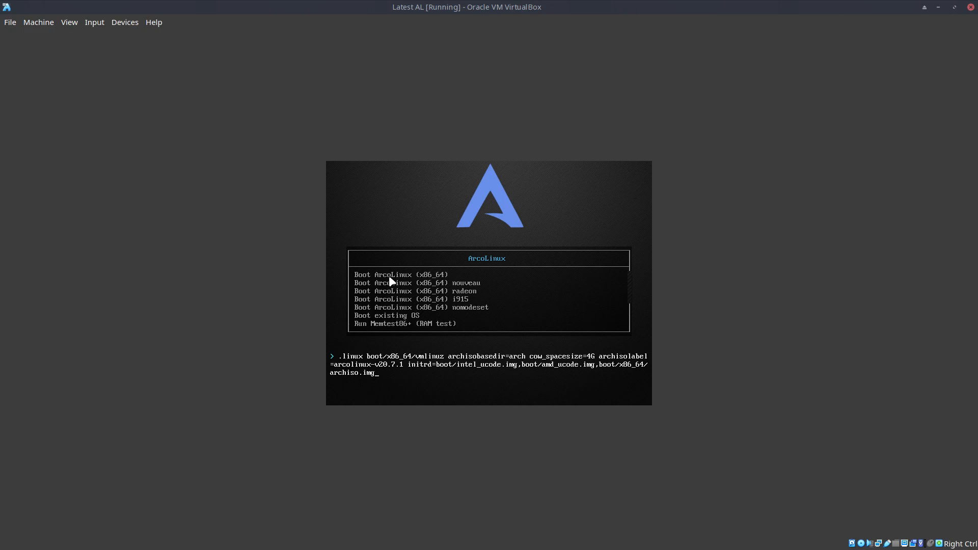
key("Escape")
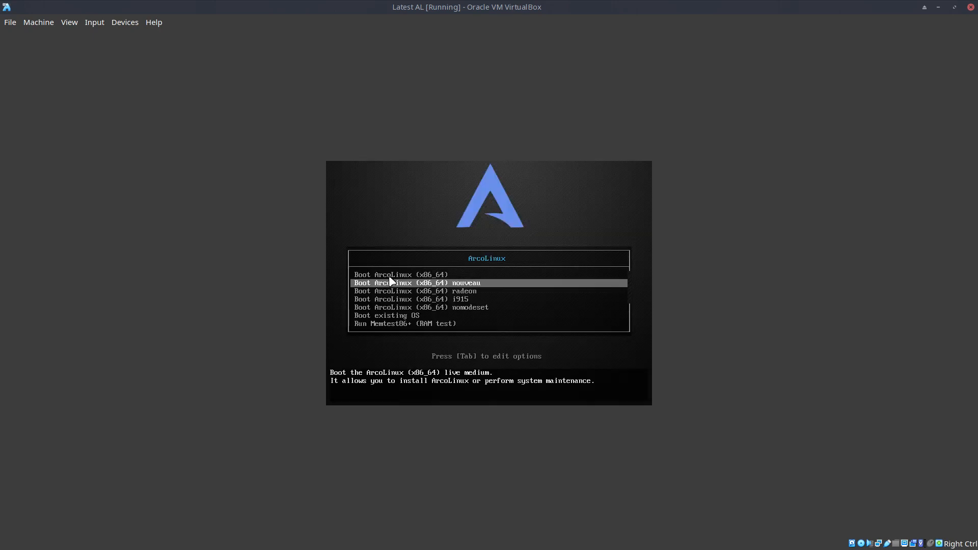
Edit the kernel options of the Boot ArcoLinux (x86_64) nomodeset entry
key("Down")
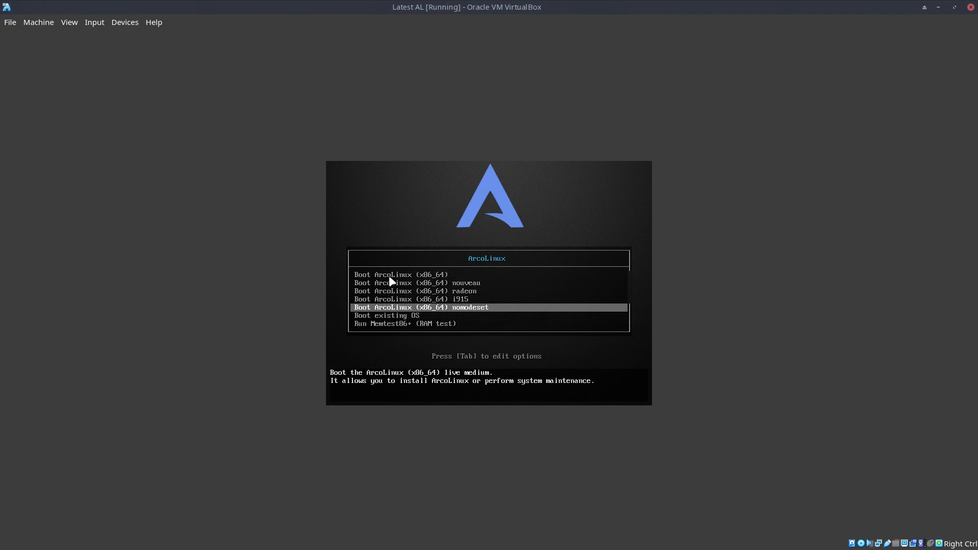
key("Tab")
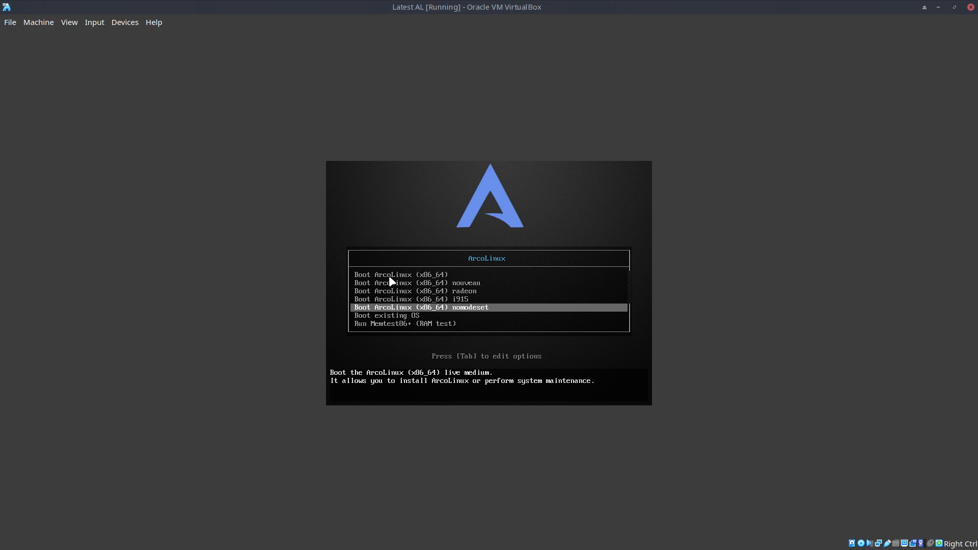
key("Tab")
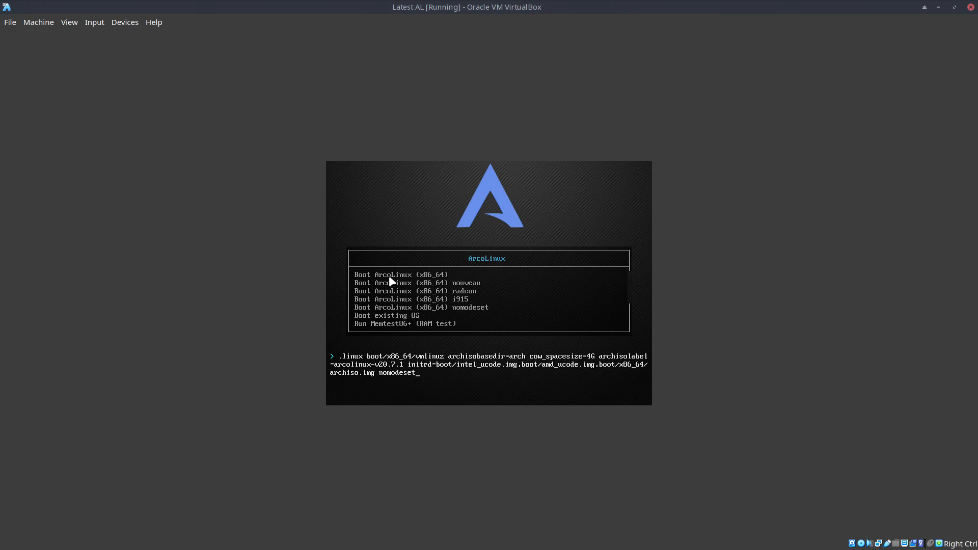